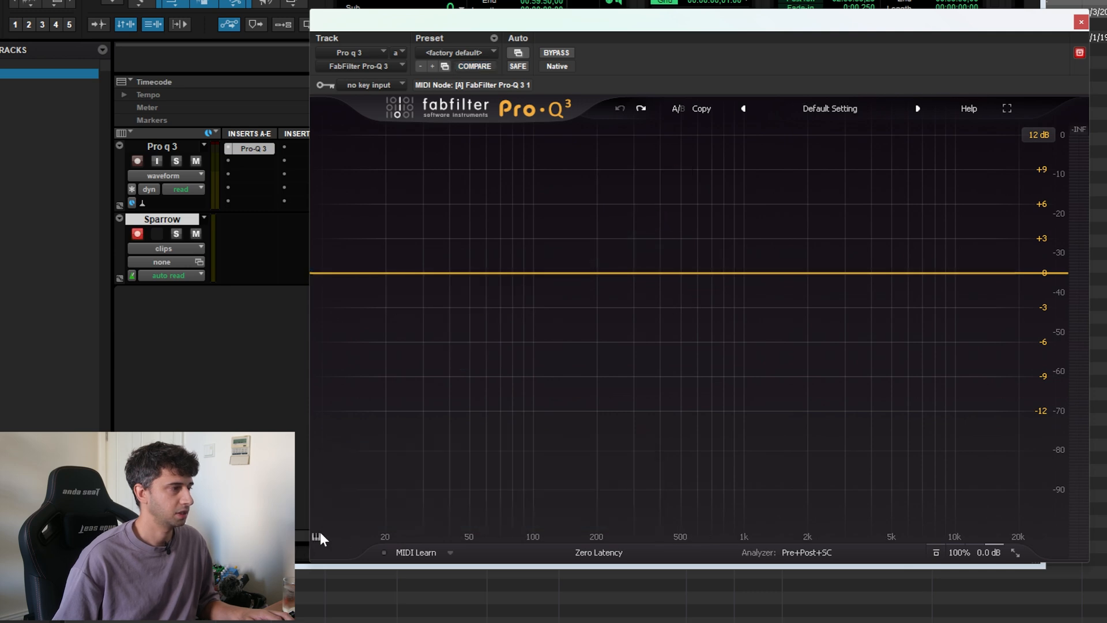
# Add a bell band boosted to about +7.7 dB near 430 Hz, then bypass it
pyautogui.click(657, 273)
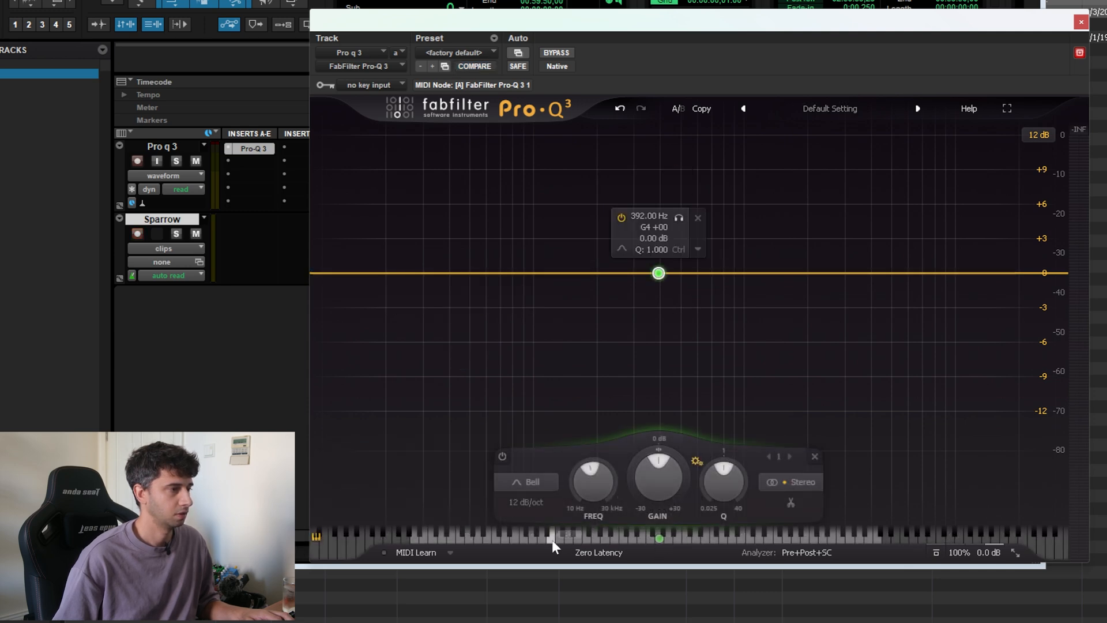
pyautogui.moveTo(658, 273); pyautogui.dragTo(712, 229)
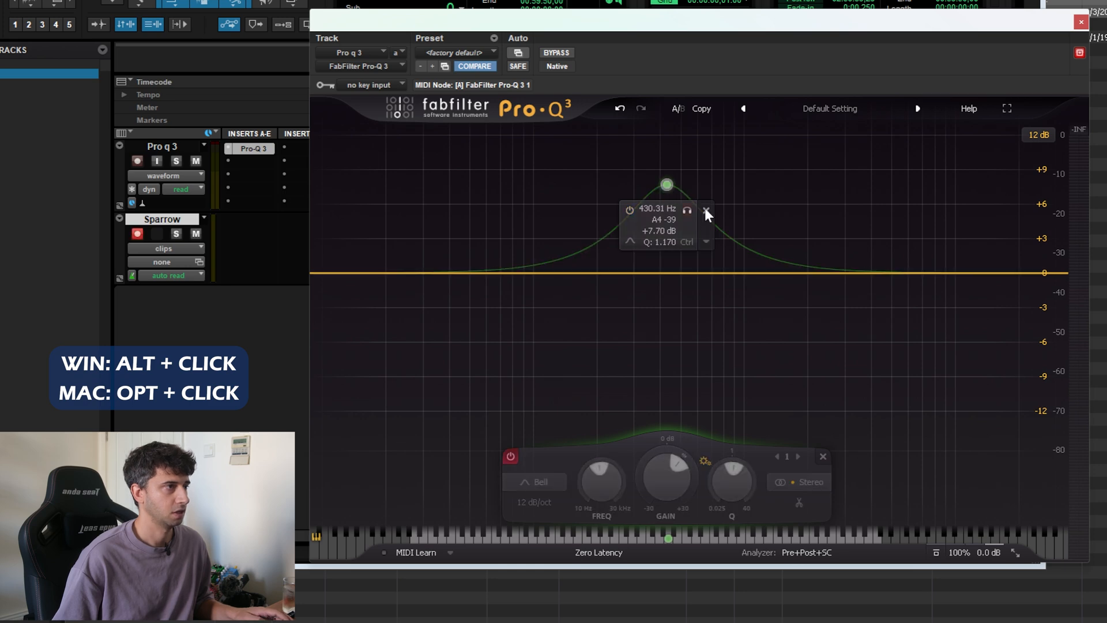
# Try a 72 dB/oct low cut near 157 Hz, leaving a +3.3 dB bell near 288 Hz
pyautogui.moveTo(667, 185); pyautogui.dragTo(644, 213)
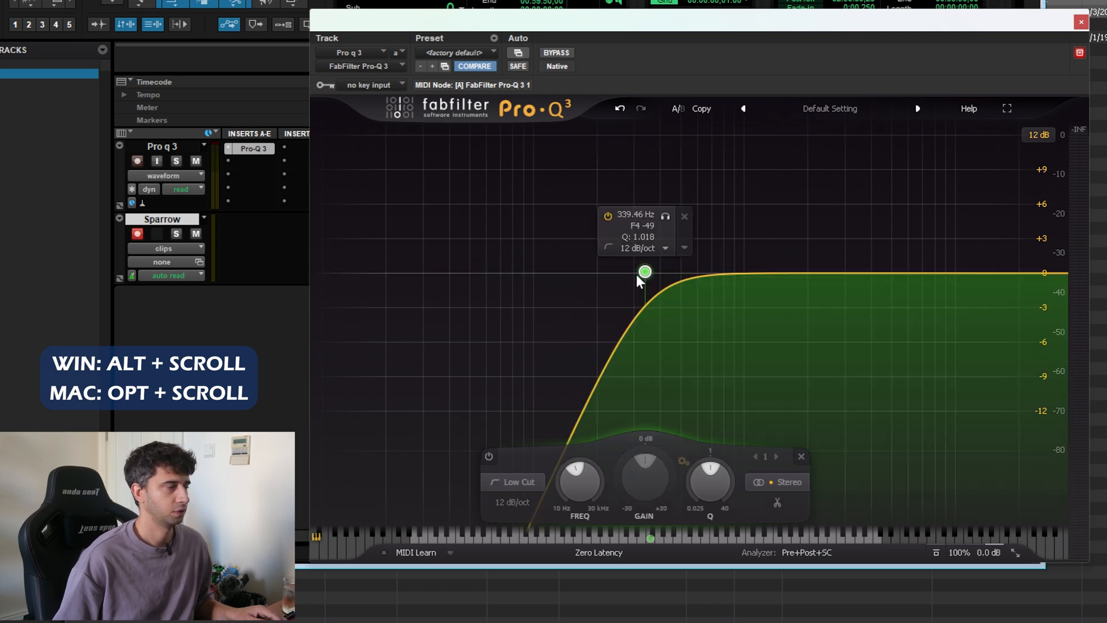
pyautogui.moveTo(644, 271); pyautogui.dragTo(575, 274)
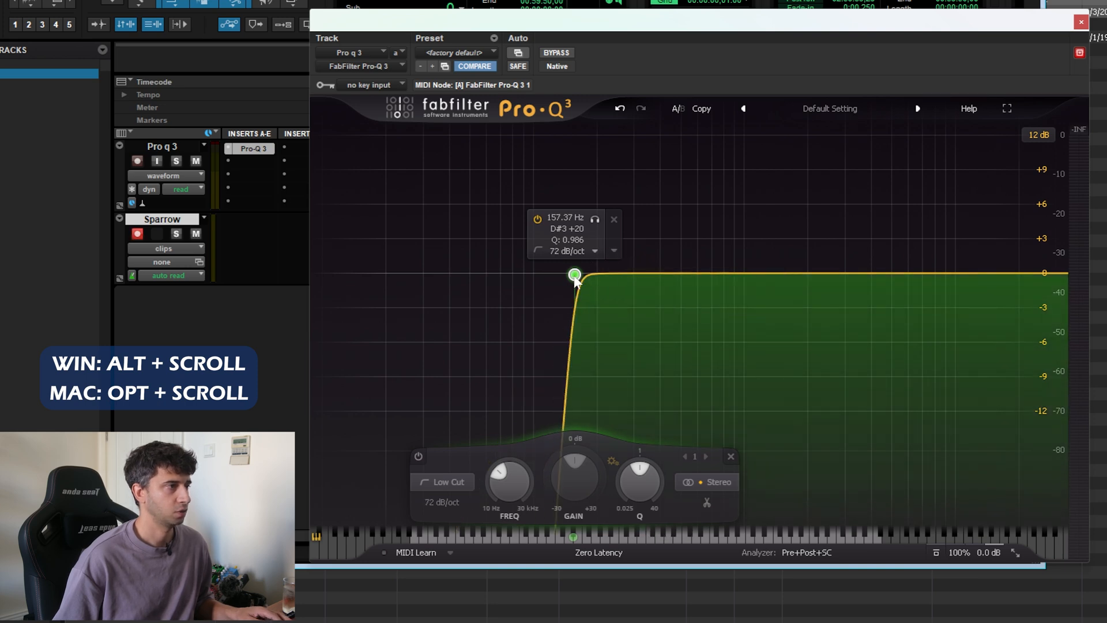
pyautogui.scroll(-3)
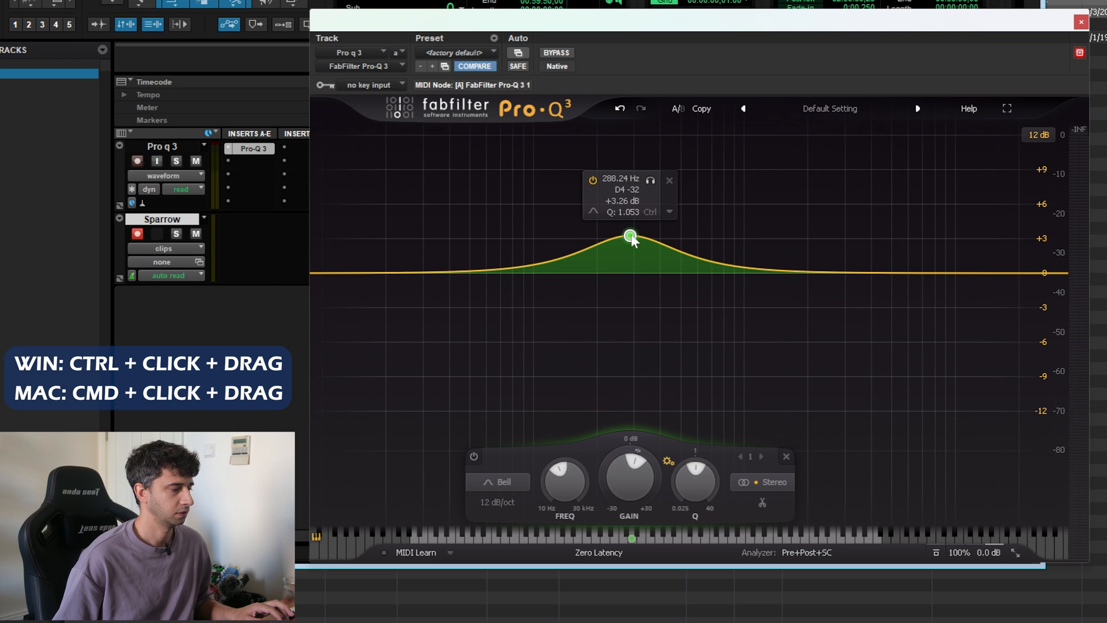
# Move the bell to about 400 Hz, +3.65 dB, with 96 dB/oct slopes
pyautogui.moveTo(630, 235); pyautogui.dragTo(668, 237)
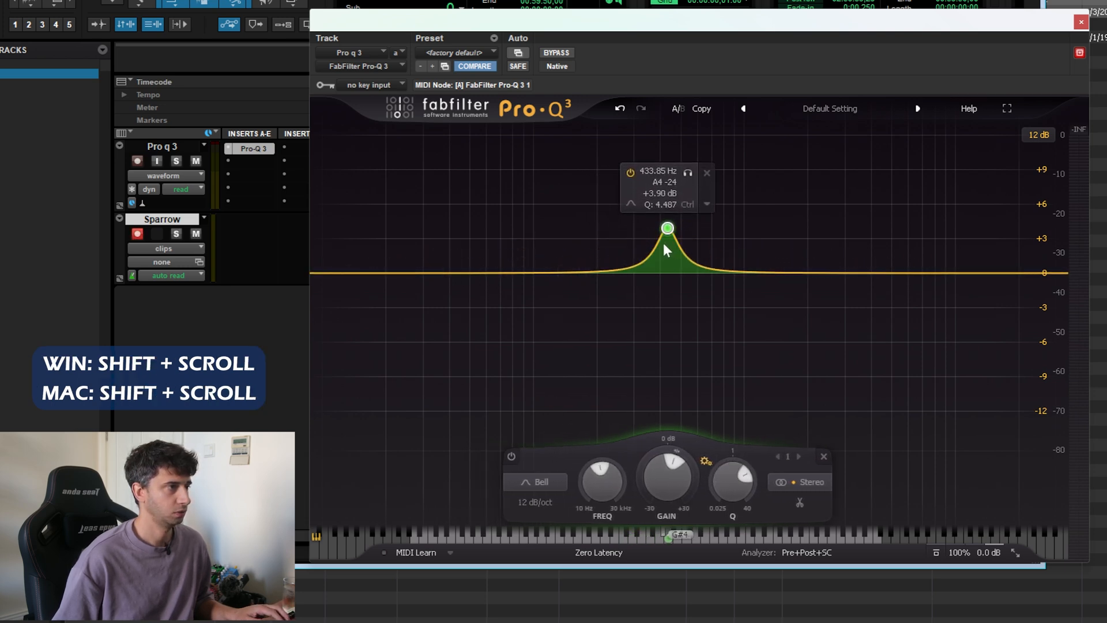
pyautogui.scroll(-3)
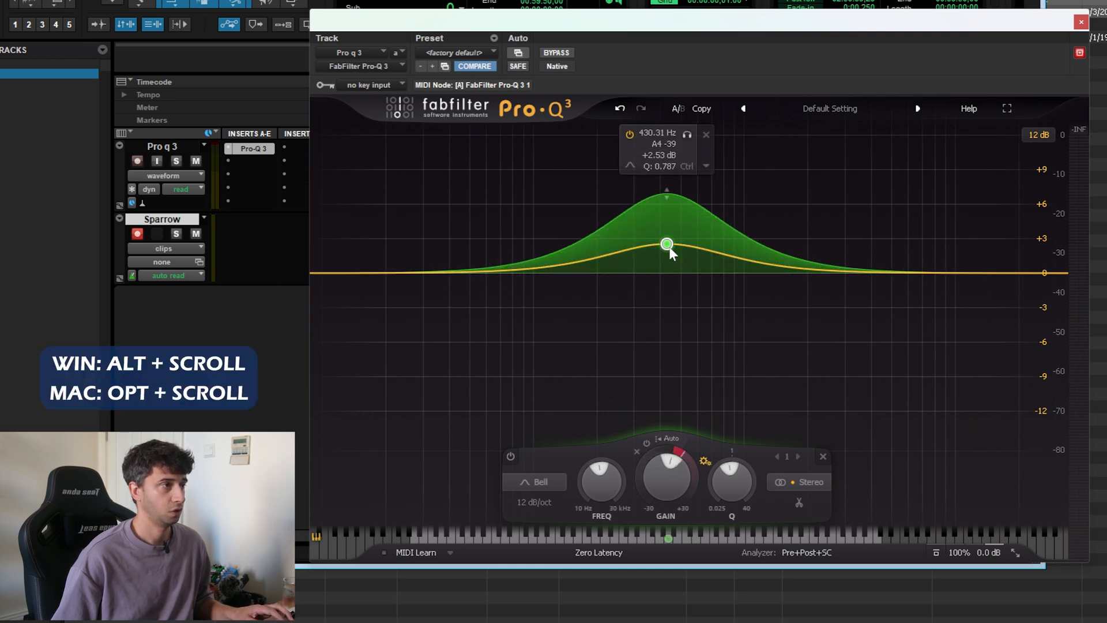
pyautogui.scroll(-3)
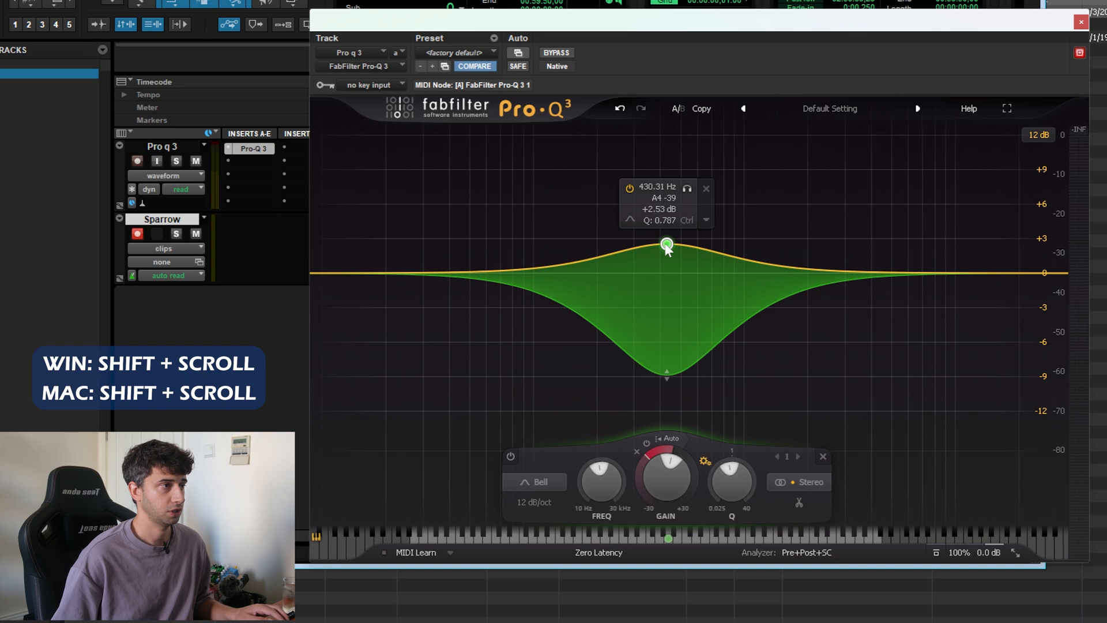
pyautogui.scroll(-3)
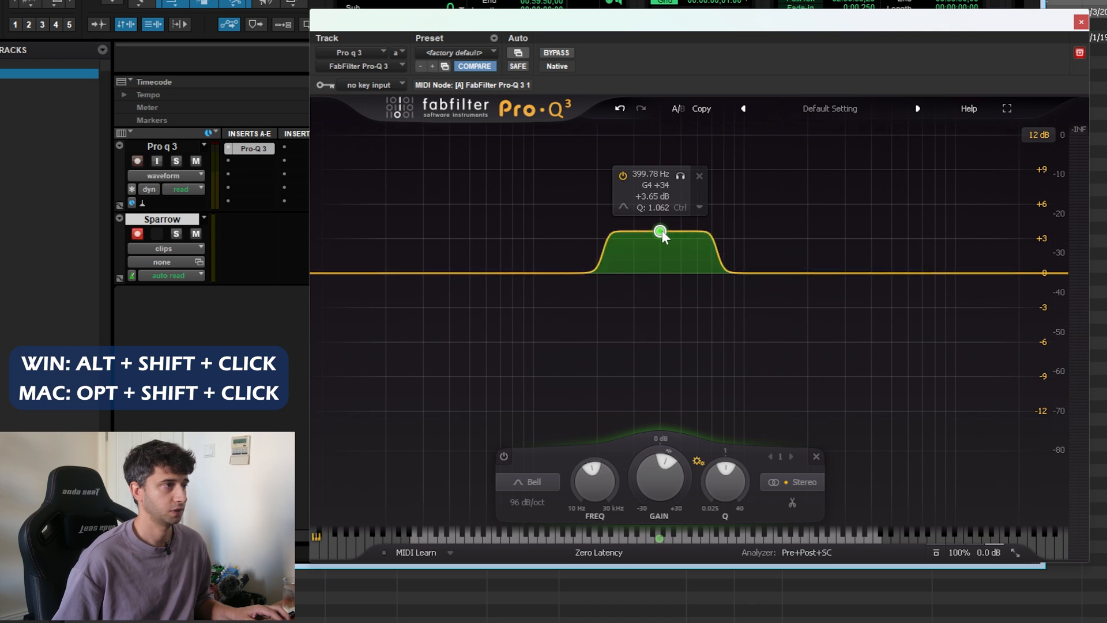
# Fine-tune the boost, slide the band from 67 Hz to 557 Hz, then pull it to -5 dB
pyautogui.moveTo(660, 231); pyautogui.dragTo(667, 261)
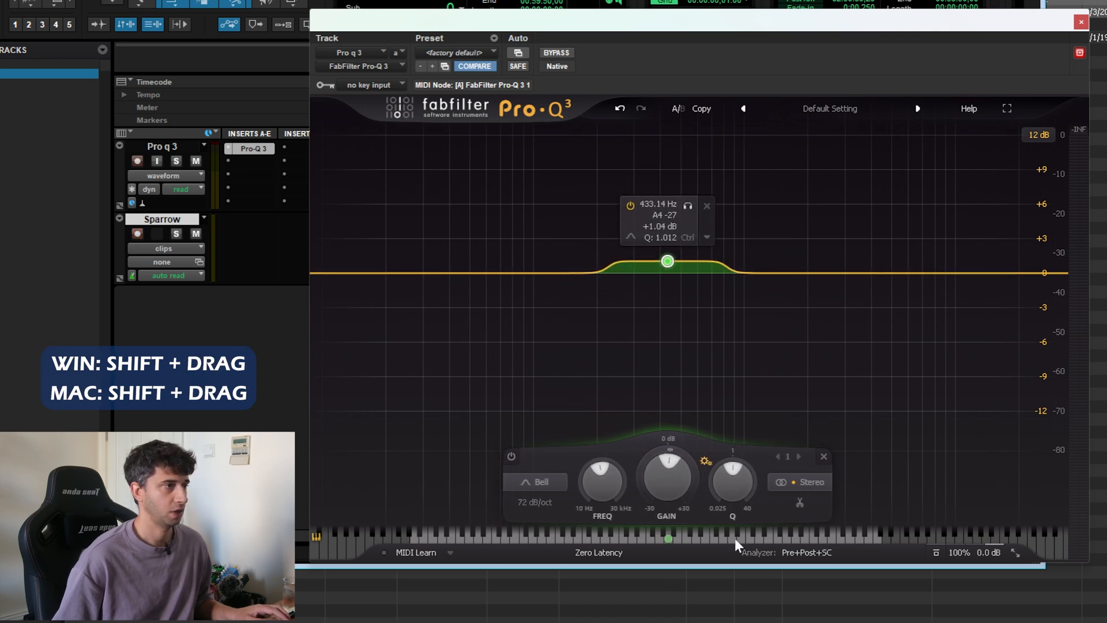
pyautogui.moveTo(667, 261); pyautogui.dragTo(685, 229)
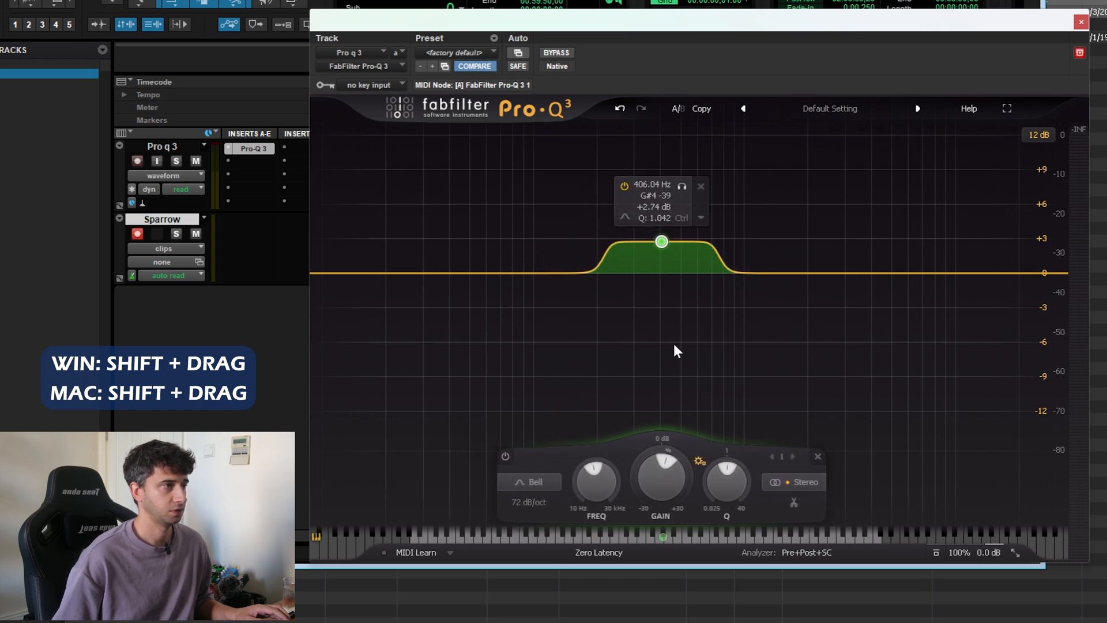
pyautogui.moveTo(662, 241); pyautogui.dragTo(570, 236)
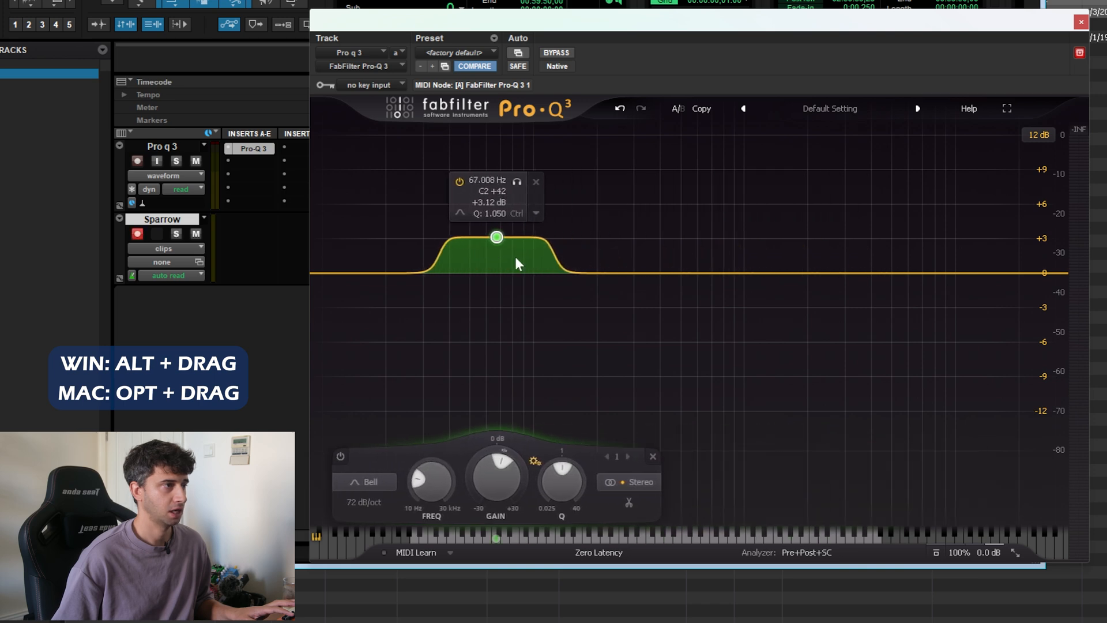
pyautogui.moveTo(496, 237); pyautogui.dragTo(691, 236)
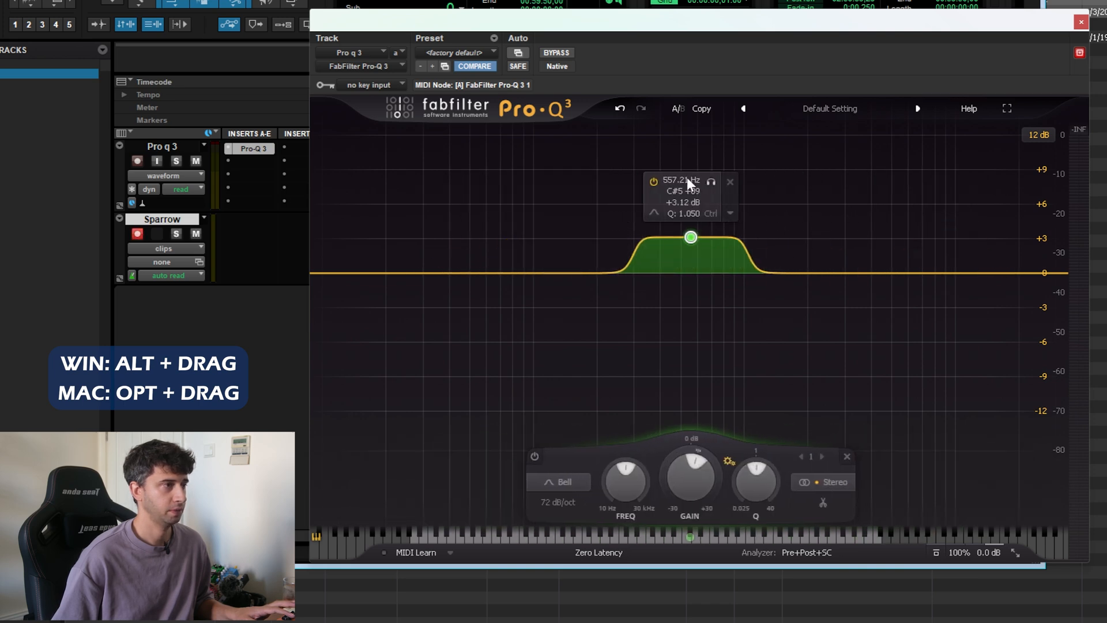
pyautogui.moveTo(691, 236); pyautogui.dragTo(701, 339)
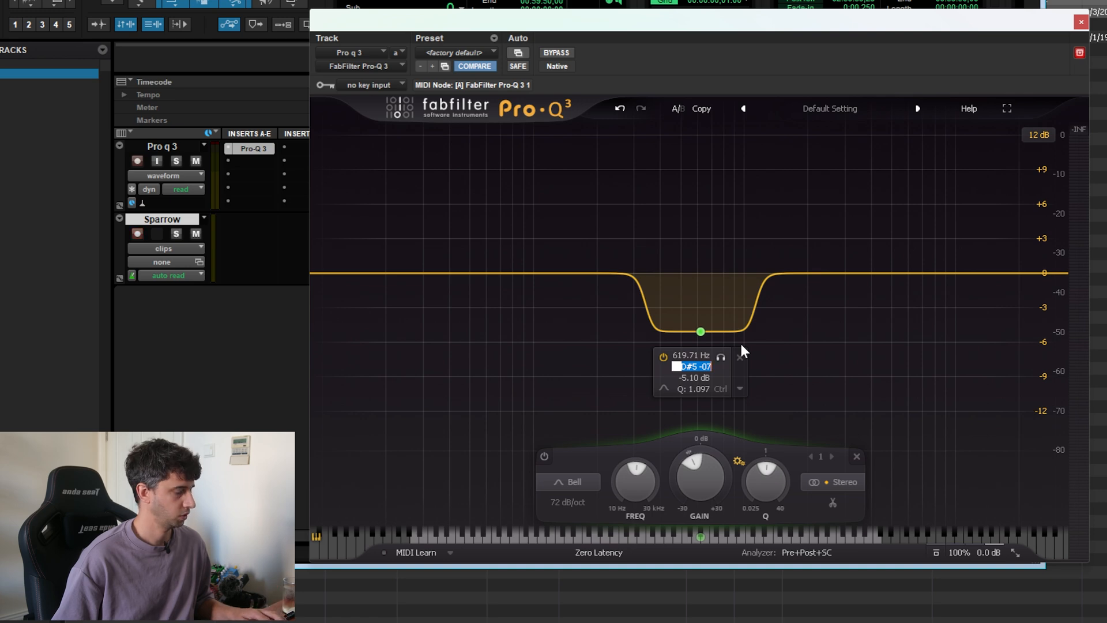
pyautogui.moveTo(803, 358)
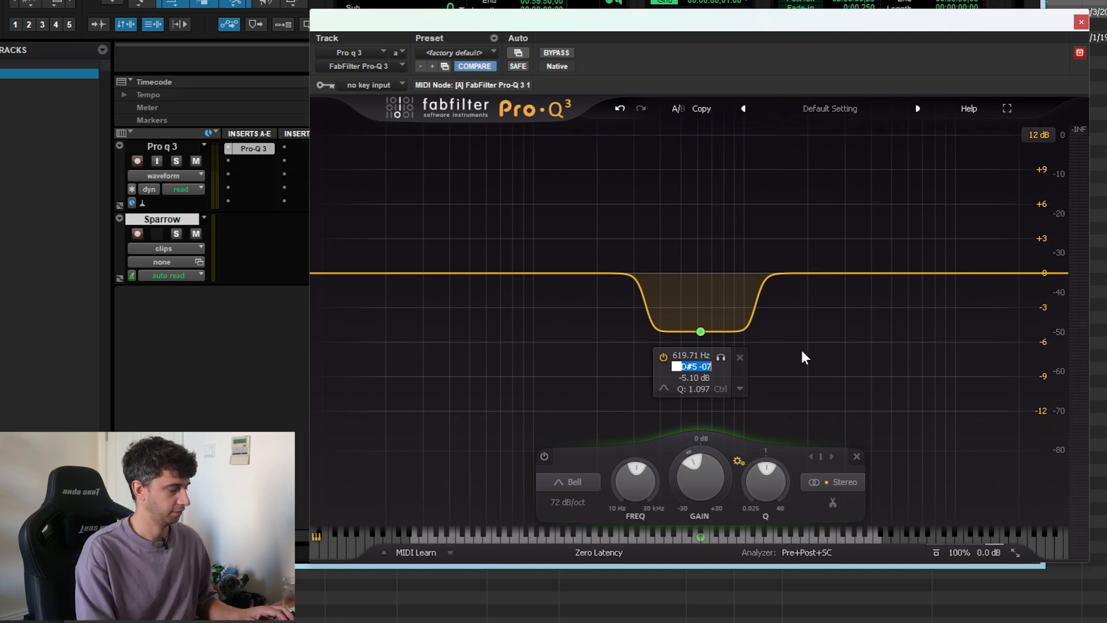
# Enter 200 Hz for the cut, then fine-tune it to 196.00 Hz (G3 +00)
pyautogui.write('200.00 Hz')
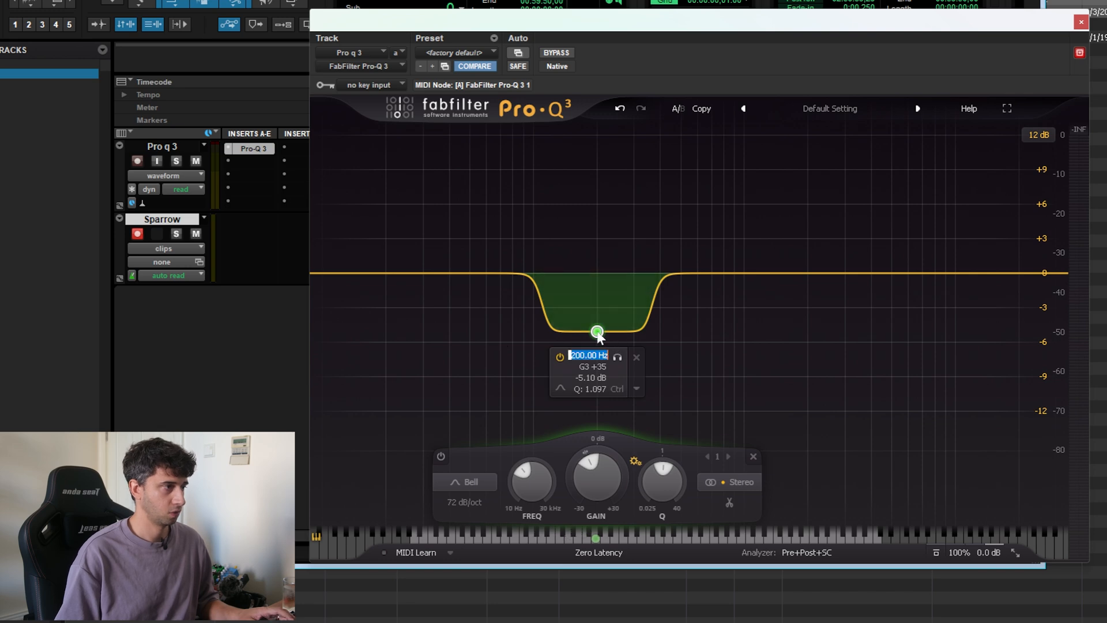
pyautogui.moveTo(598, 330); pyautogui.dragTo(806, 330)
pyautogui.write('196')
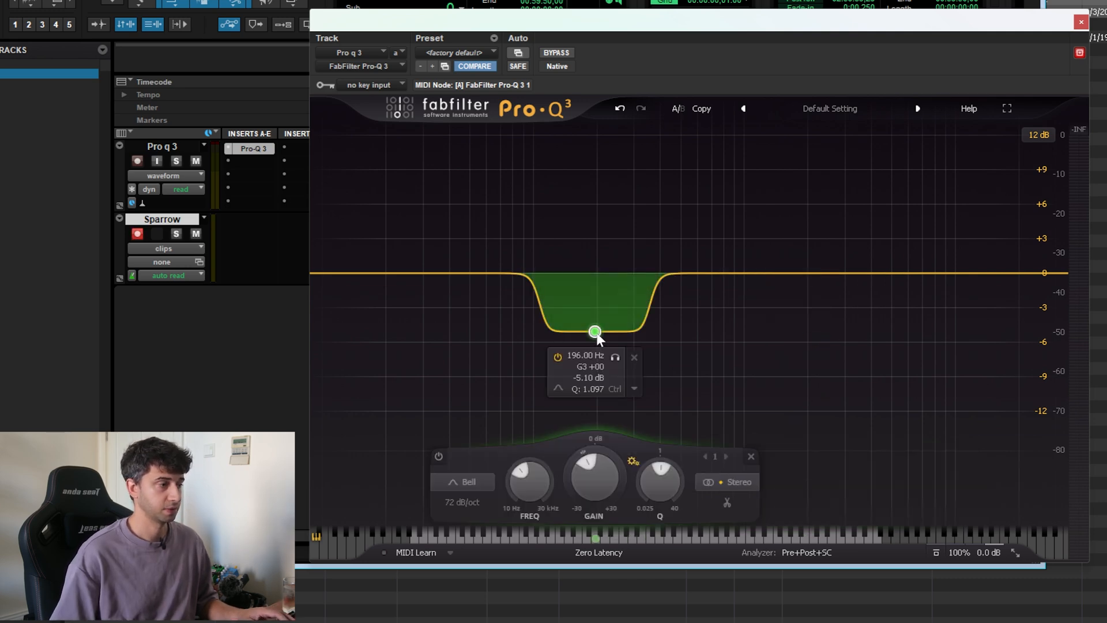
pyautogui.doubleClick(584, 353)
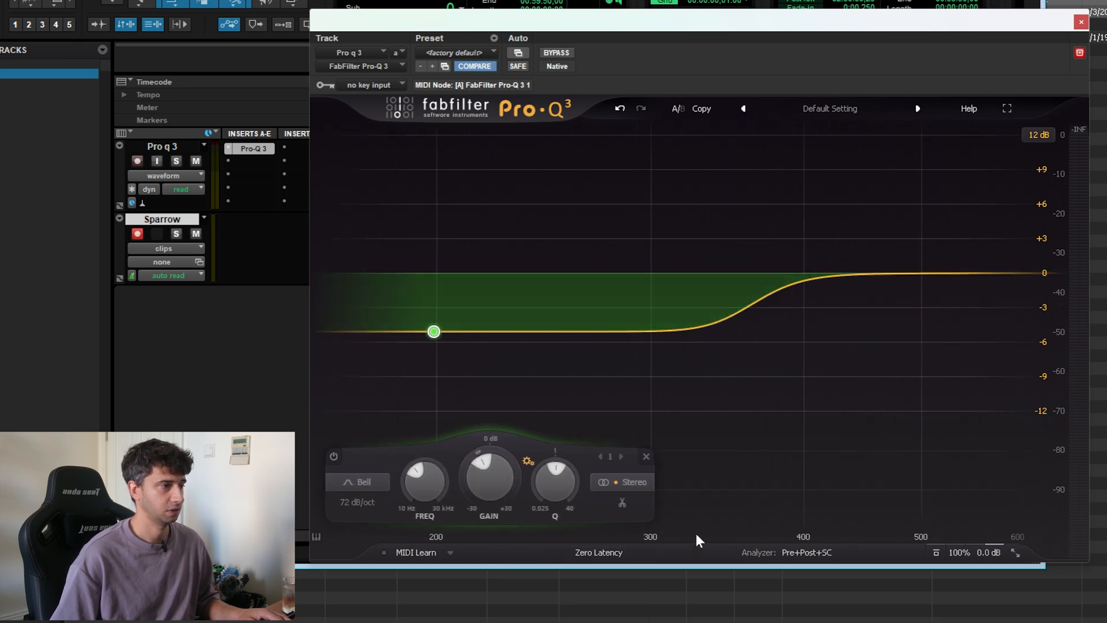
pyautogui.moveTo(433, 331); pyautogui.dragTo(595, 331)
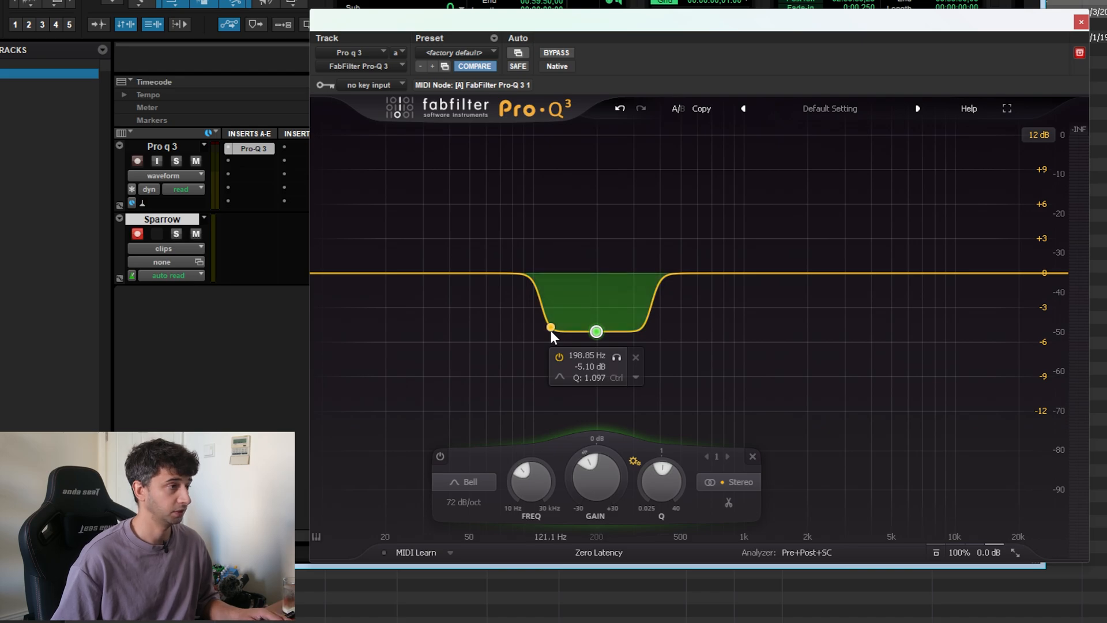